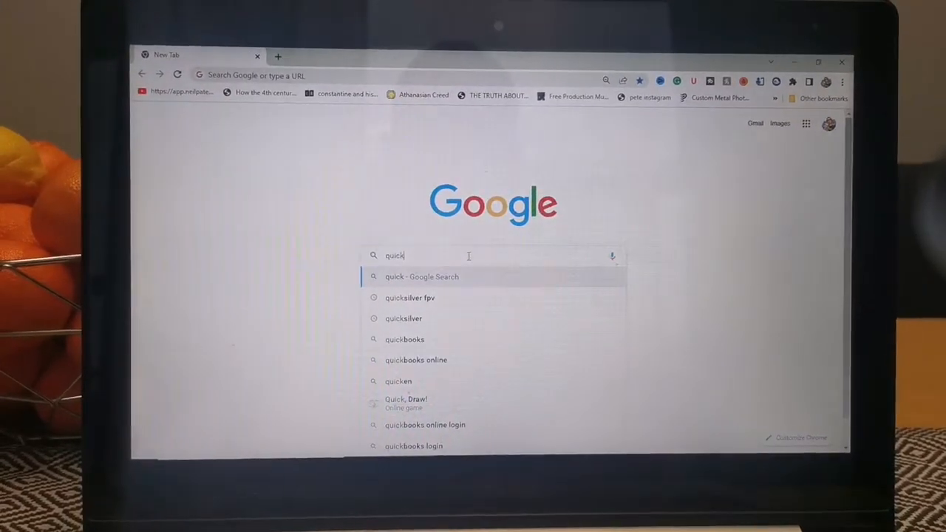
mouse_move(436, 299)
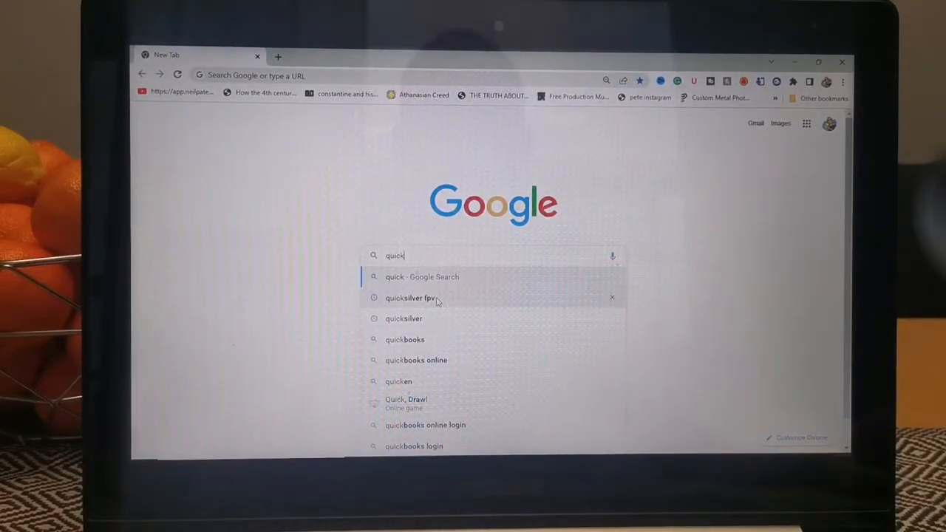
- Search Google for 'quicksilver fpv' and go to the BossHobby/QUICKSILVER GitHub result
click(411, 298)
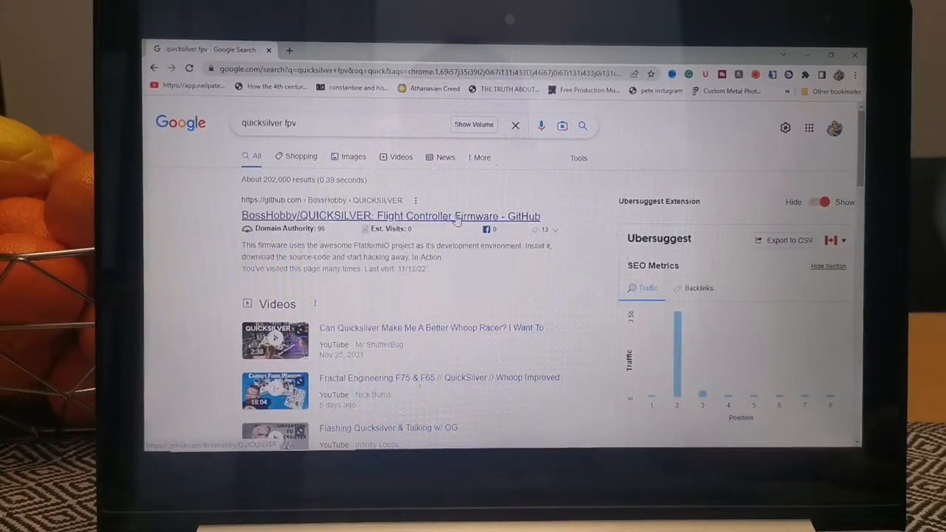
click(390, 216)
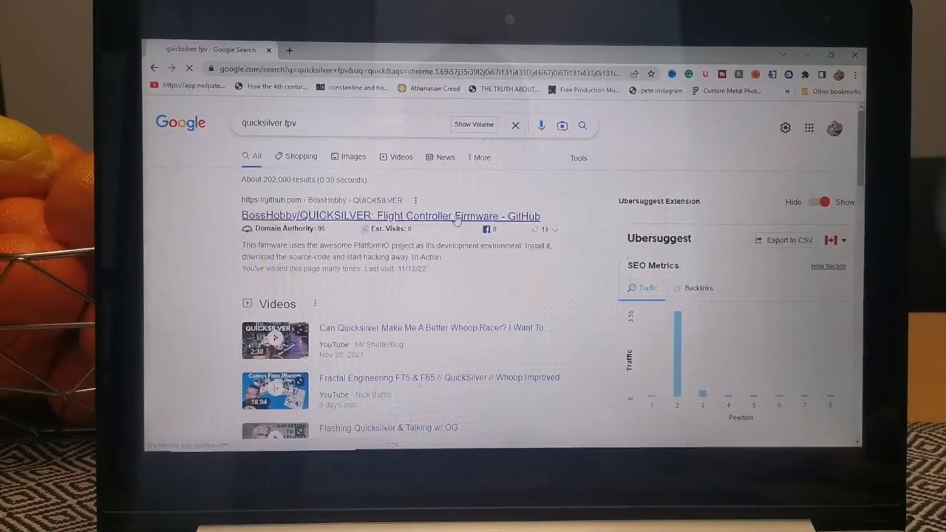
- From the QUICKSILVER repository README, follow the config.bosshobby.com link to the web configurator
click(390, 216)
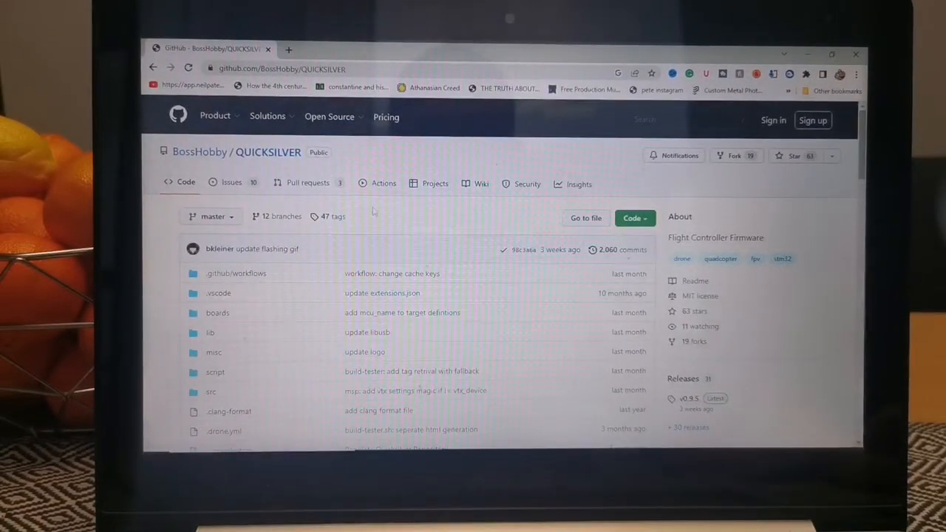
scroll(down, 3)
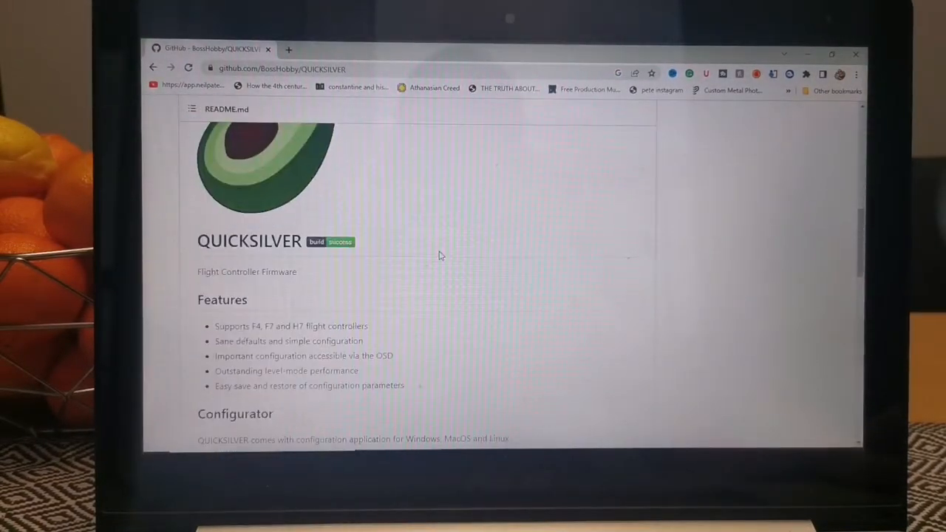
scroll(up, 3)
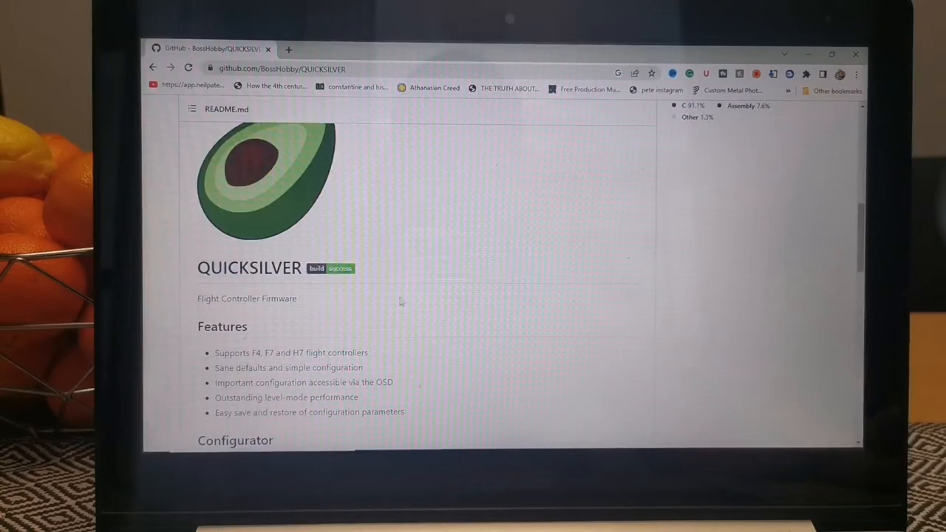
scroll(down, 3)
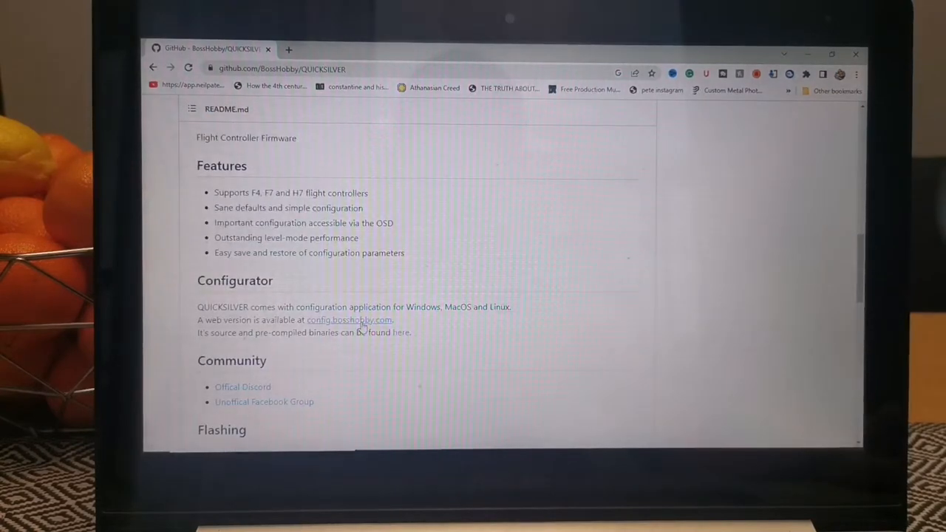
click(349, 319)
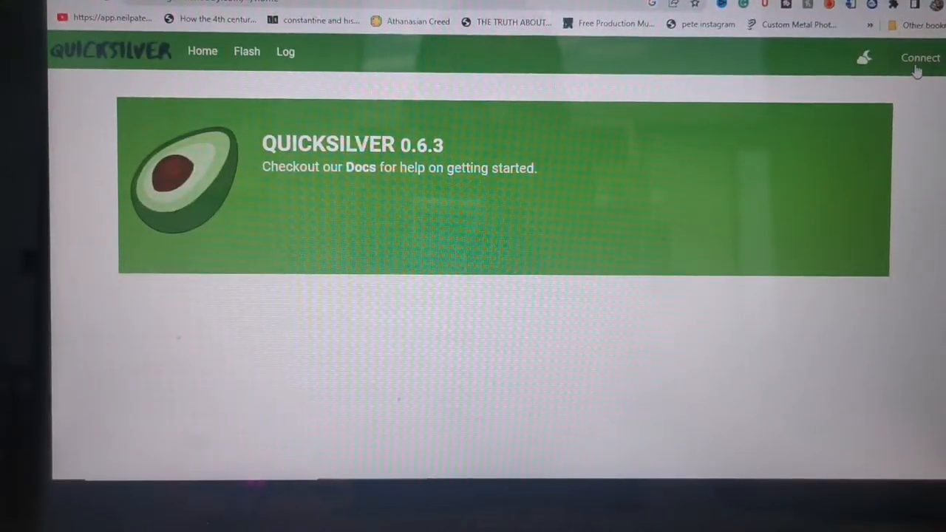
- Attempt Connect; no compatible serial devices are found, so cancel, leaving a 'Connection to the board failed' notice
click(919, 58)
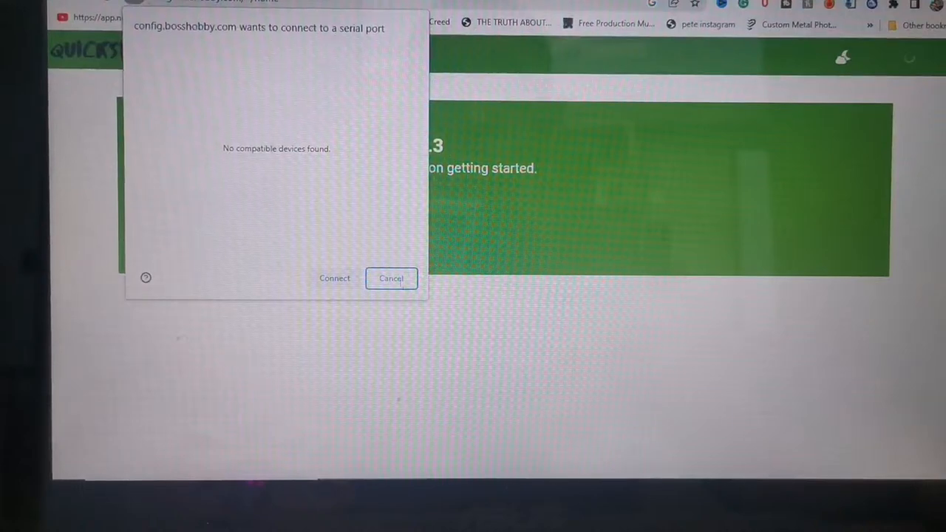
click(390, 278)
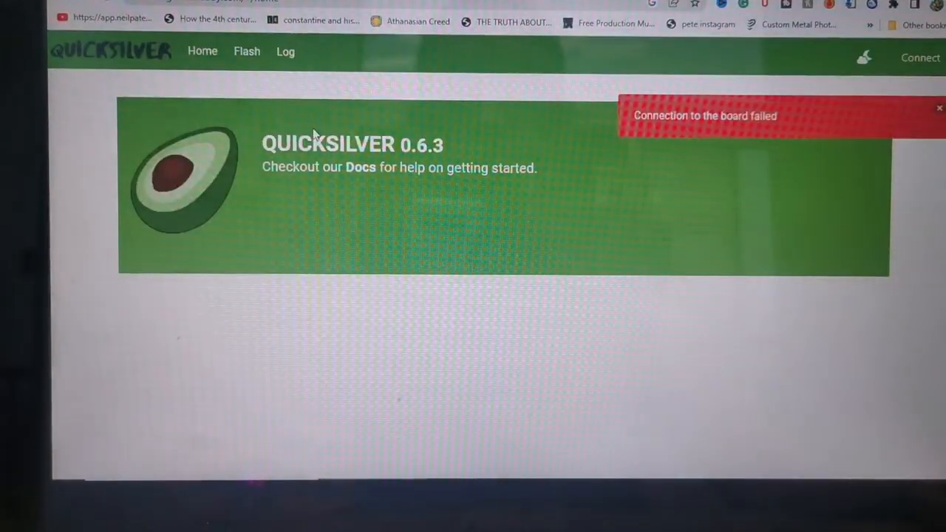
- Go to the Flash page and expand the Release list, keeping v0.9.5
click(247, 50)
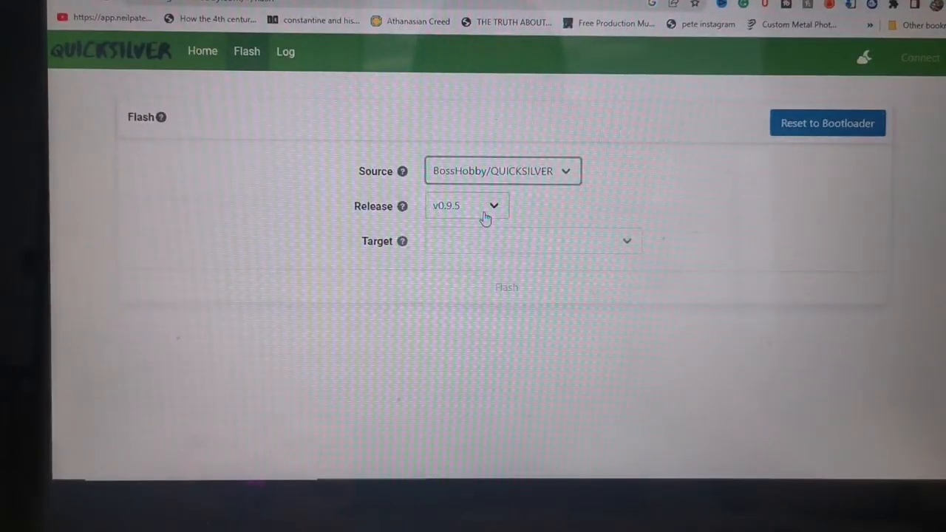
click(467, 206)
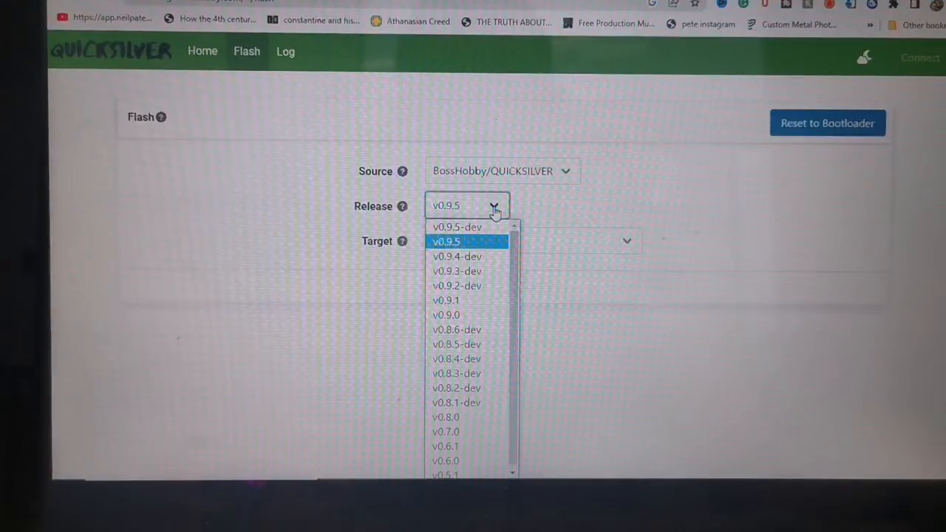
mouse_move(467, 287)
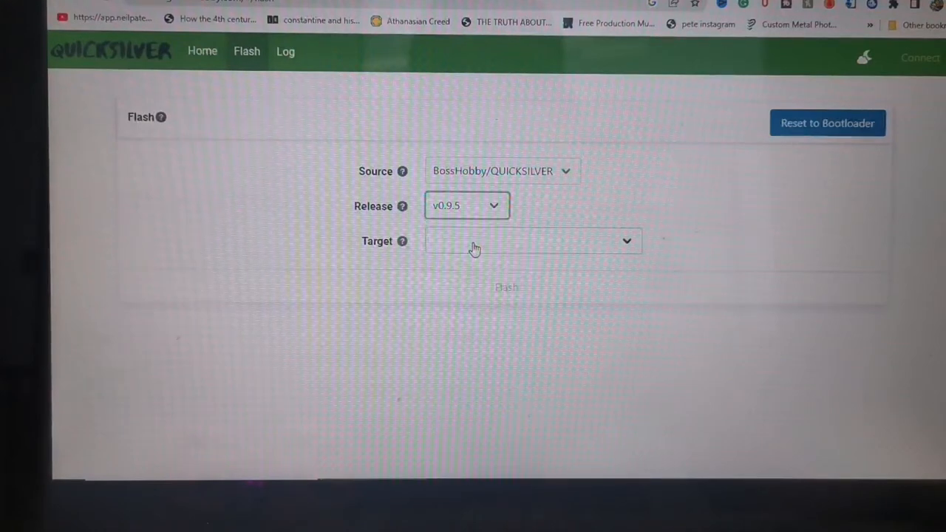
mouse_move(748, 266)
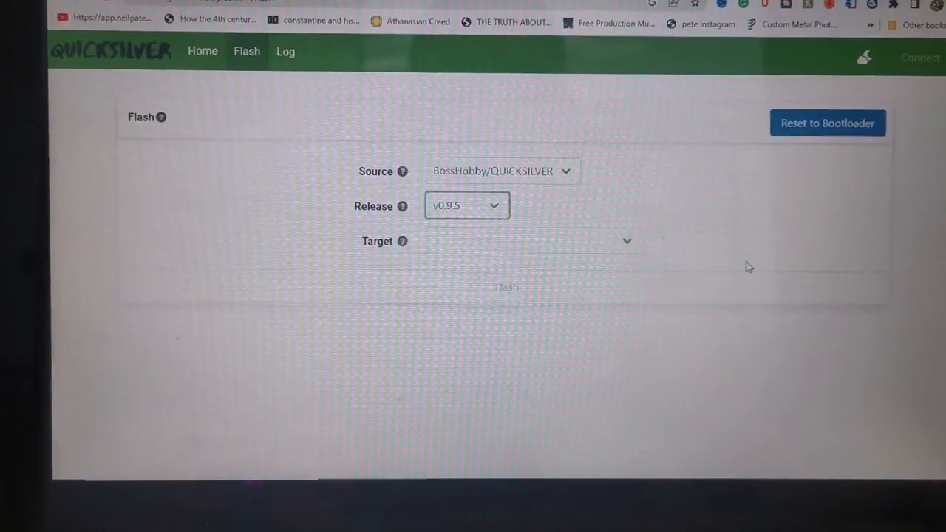
- Browse the Target list of .hex files until betafpvf411rx_elrs.brushless.hex is located
click(626, 241)
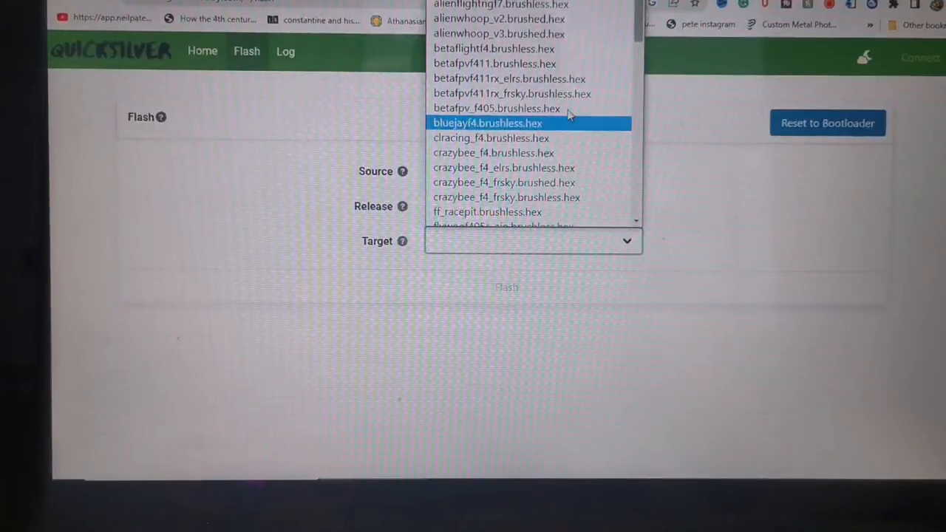
scroll(down, 3)
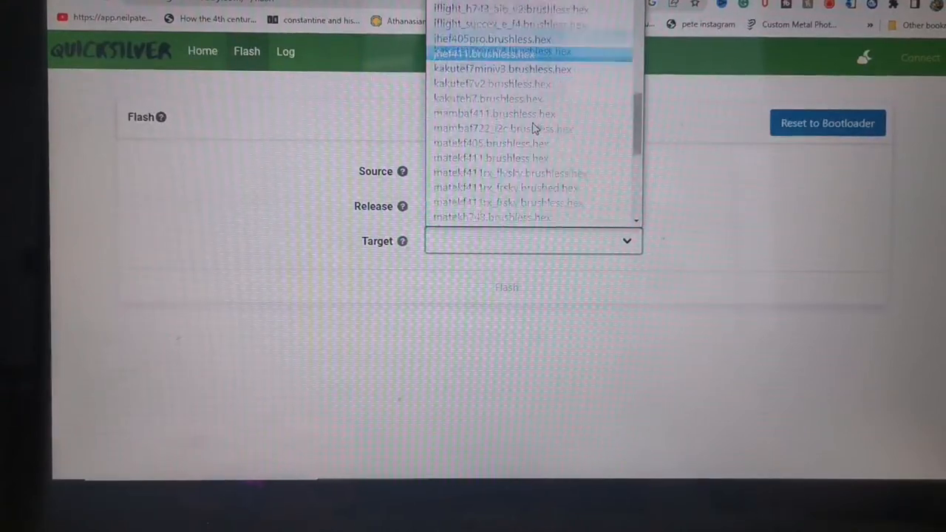
scroll(up, 3)
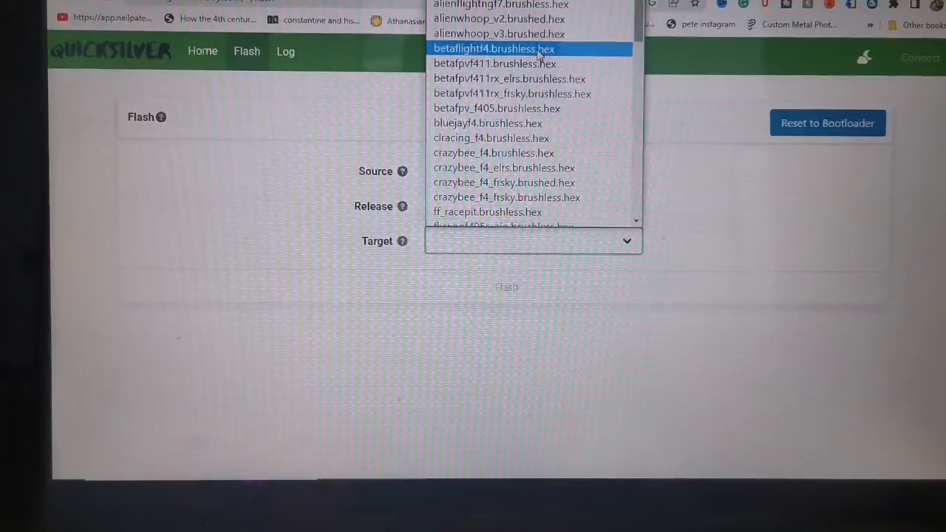
scroll(down, 3)
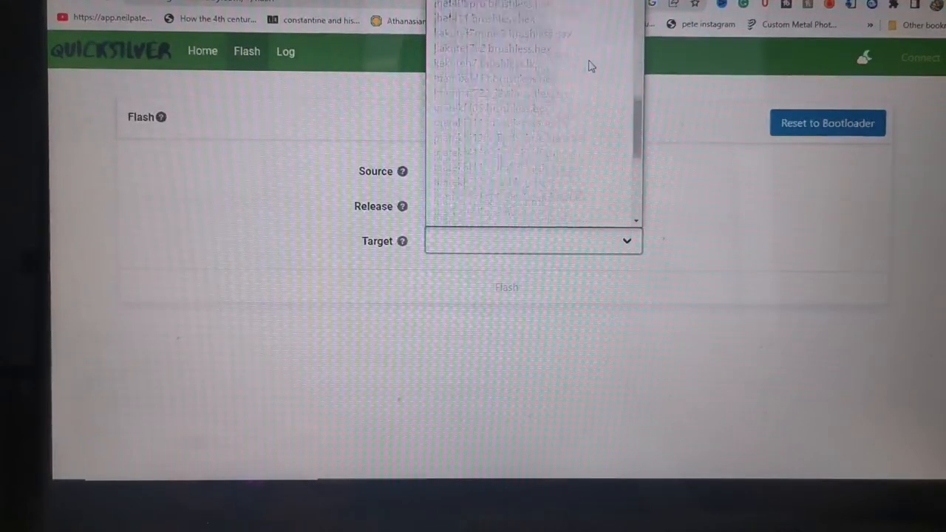
scroll(down, 3)
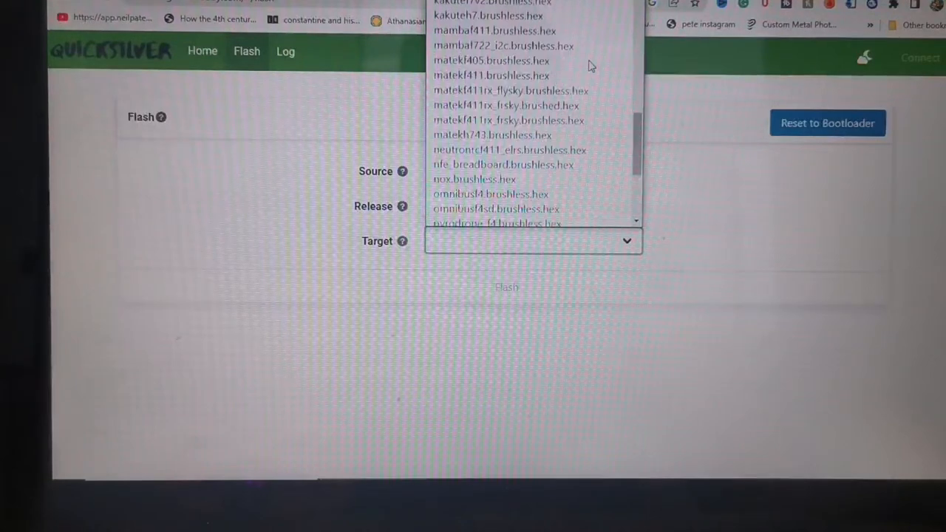
scroll(up, 3)
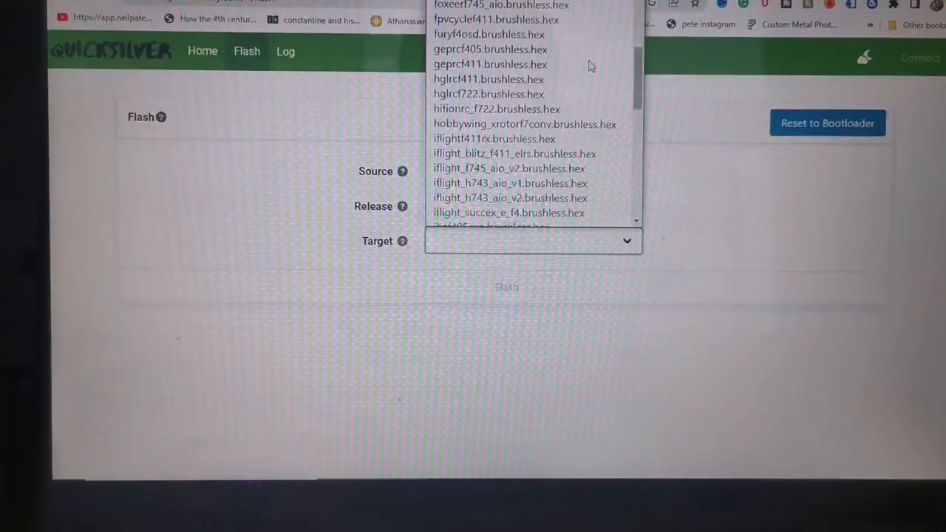
scroll(up, 3)
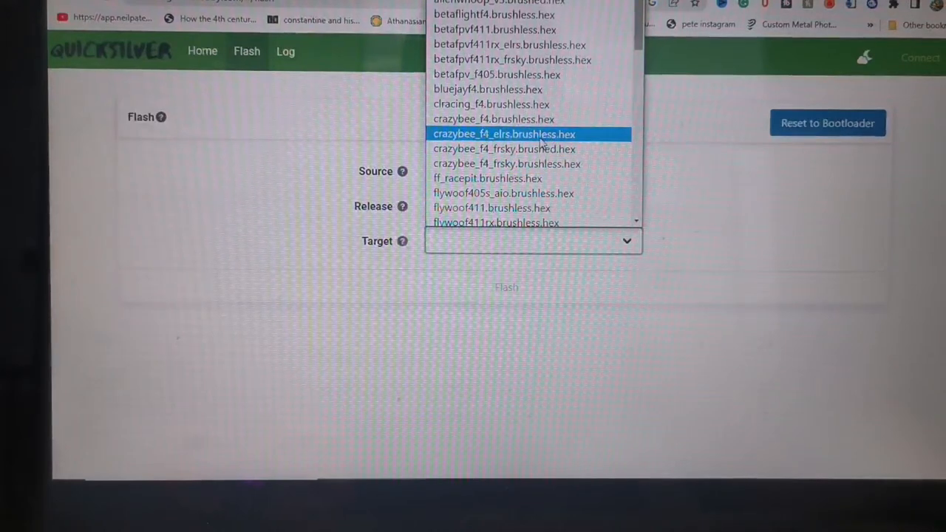
mouse_move(594, 147)
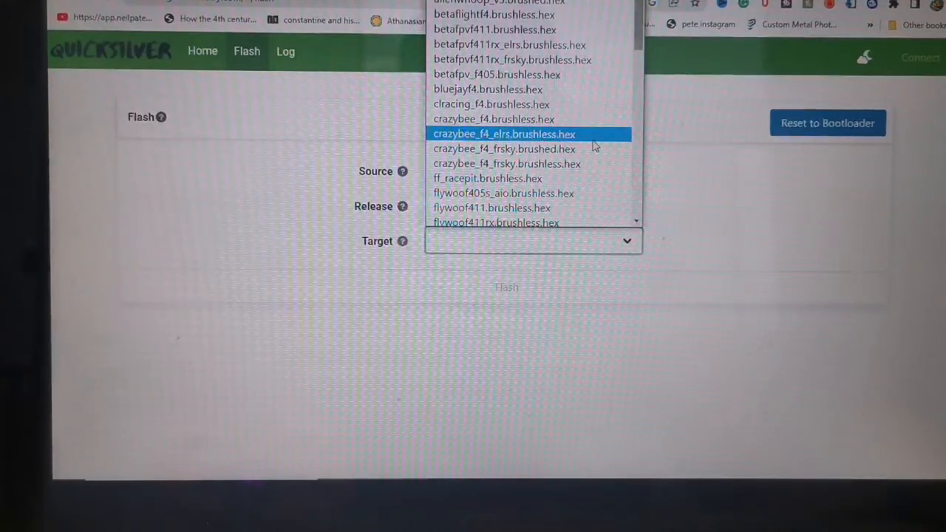
mouse_move(574, 104)
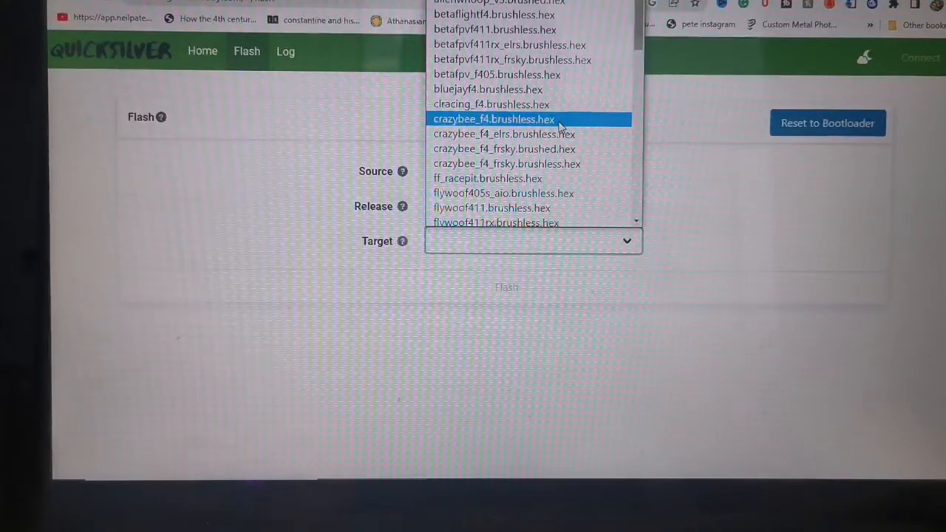
scroll(up, 3)
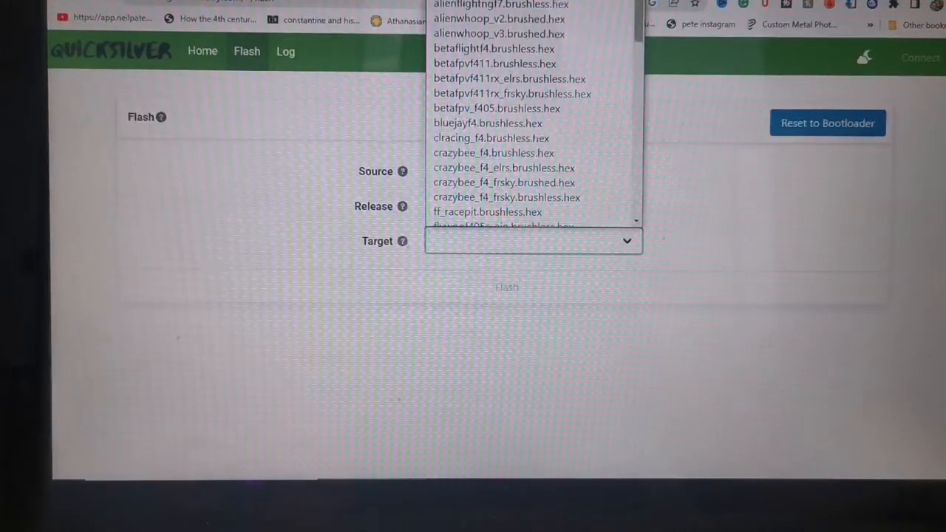
scroll(down, 3)
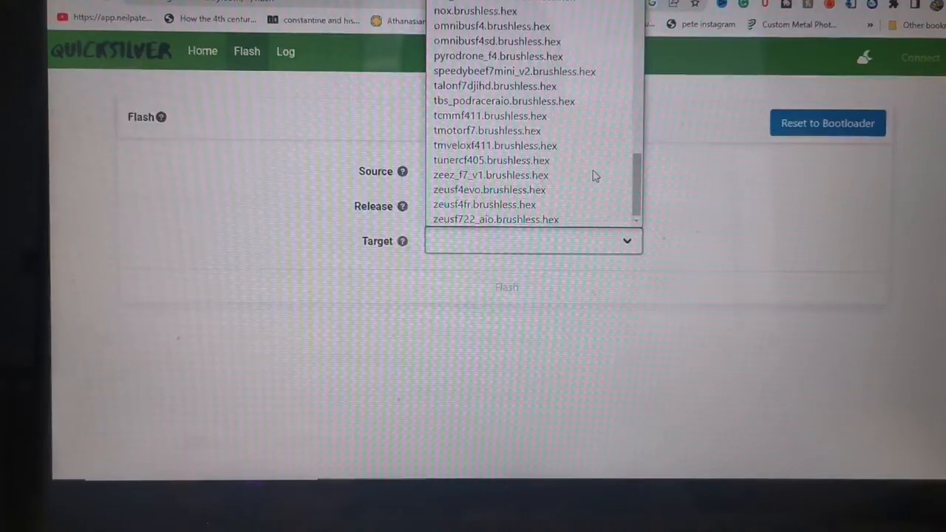
scroll(up, 3)
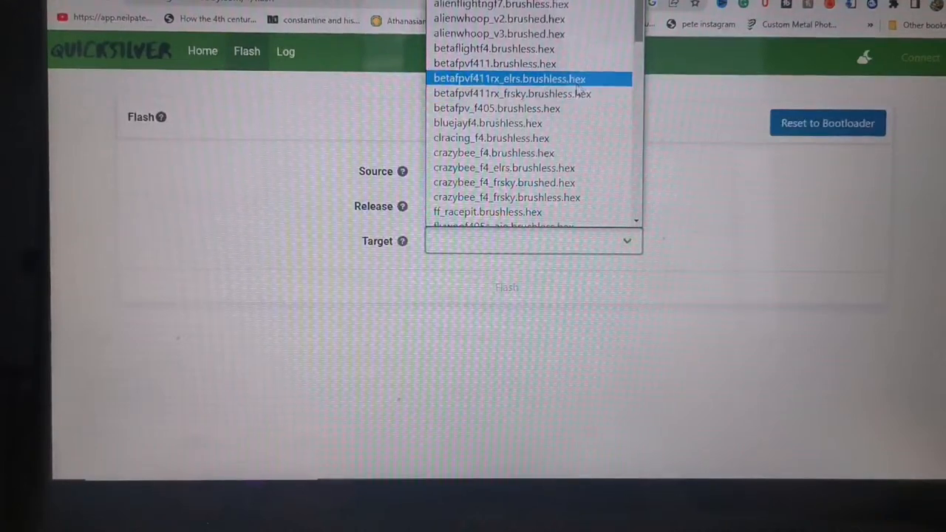
- Choose betafpvf411rx_elrs.brushless.hex, connect to STM32 BOOTLOADER and flash; 'Flash failed!' is reported
click(508, 78)
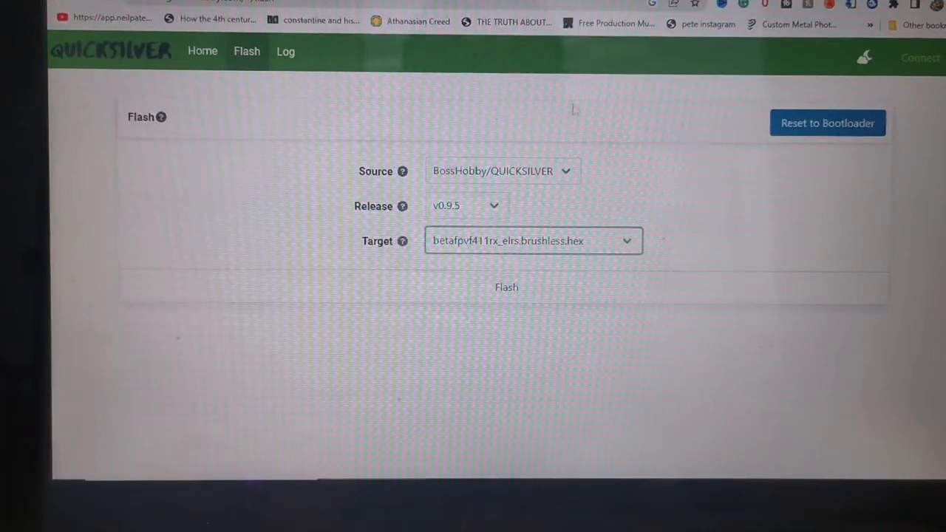
mouse_move(505, 286)
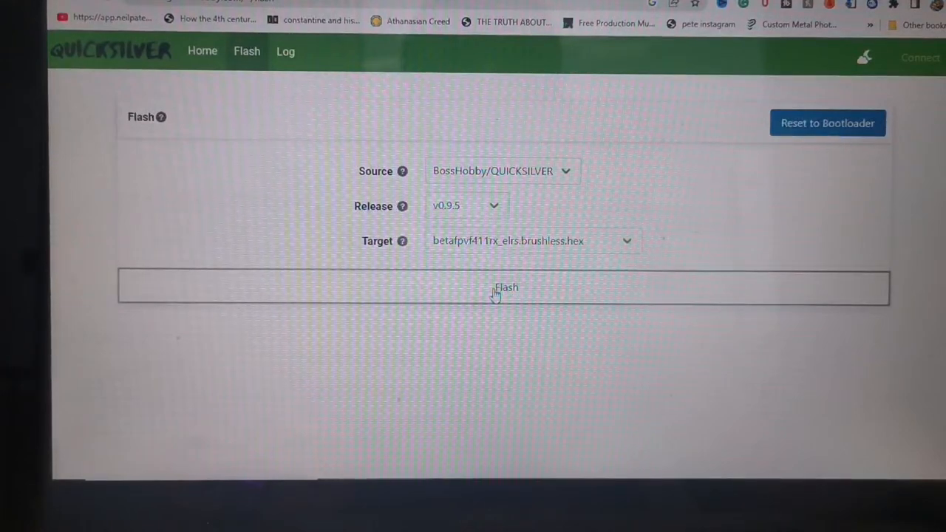
click(505, 287)
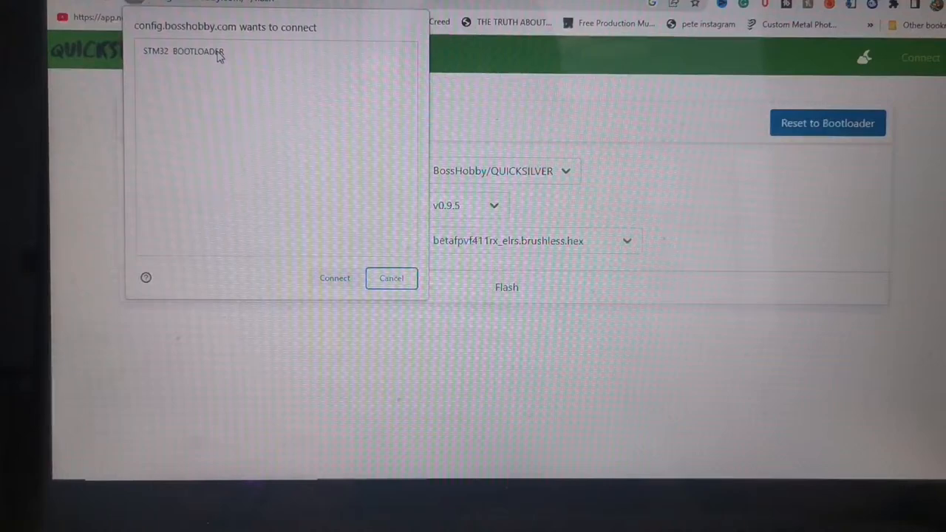
click(390, 278)
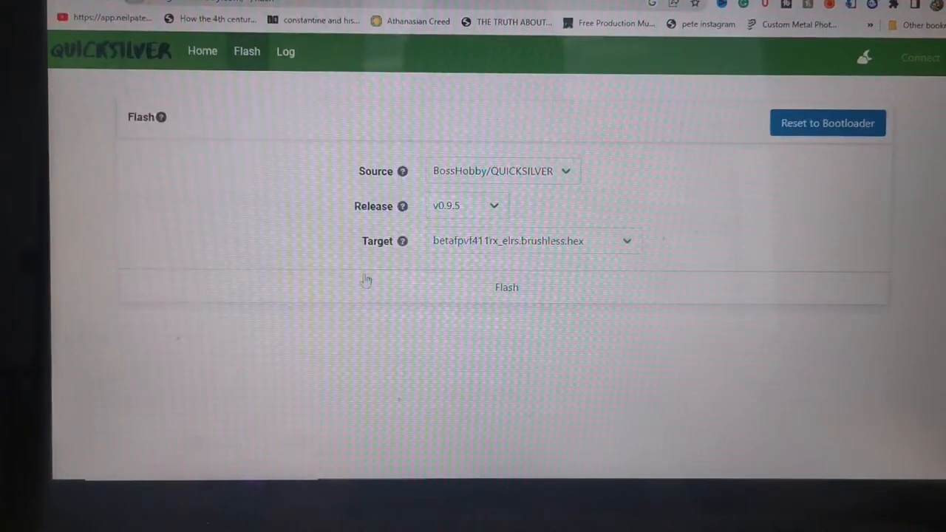
click(506, 287)
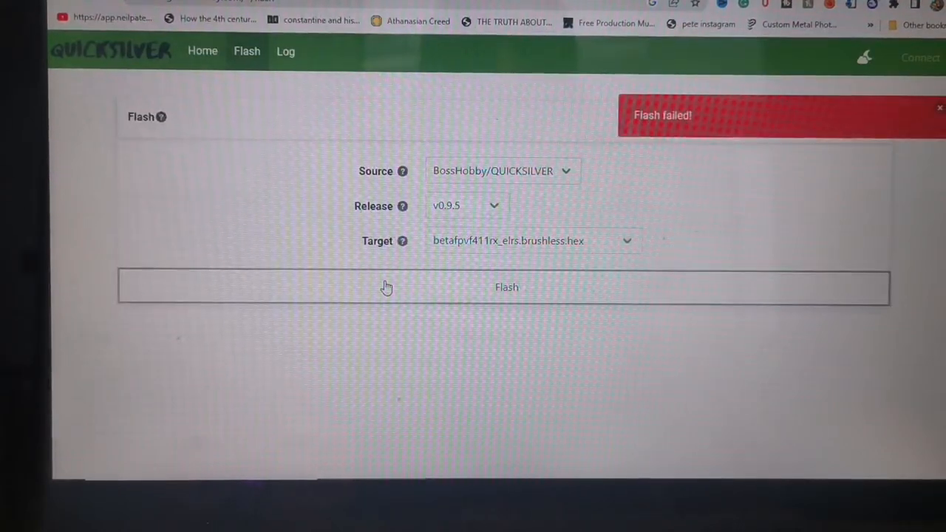
- Attempt Reset to Bootloader; no compatible device is found, so cancel the empty port dialog
click(939, 108)
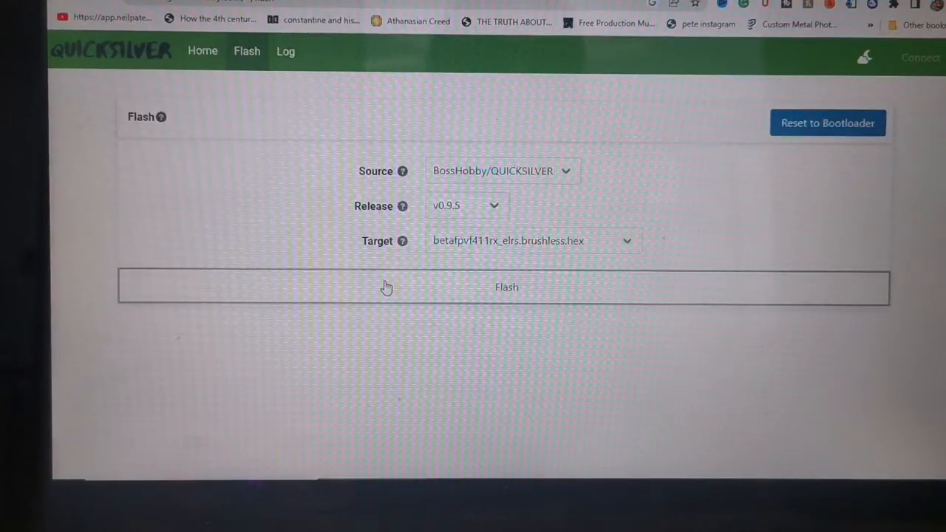
click(827, 123)
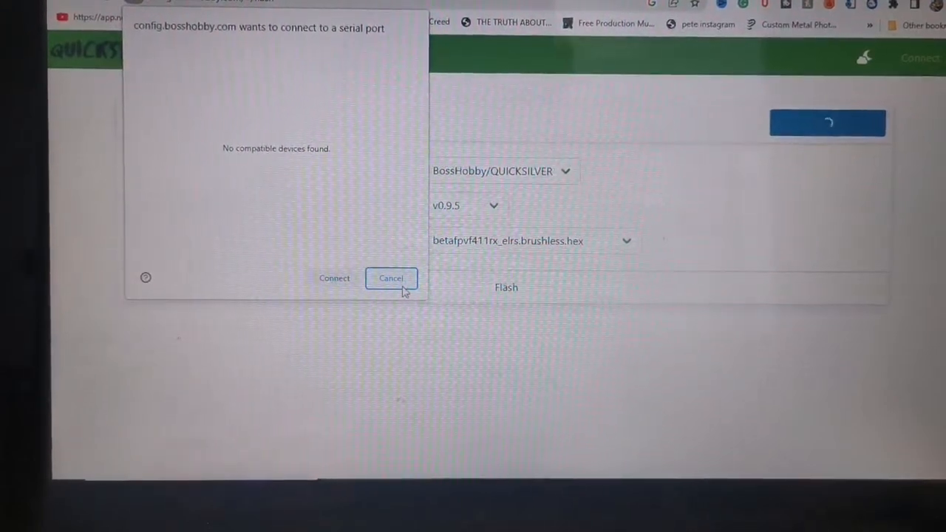
click(390, 277)
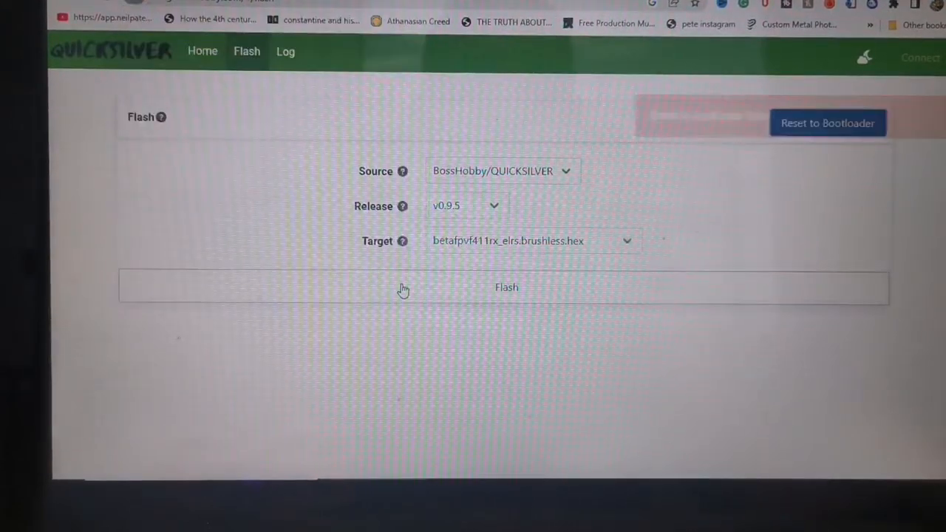
- Reset to Bootloader via the BETAFPVF4SX1280 (COM3) device; the reset succeeds
click(827, 122)
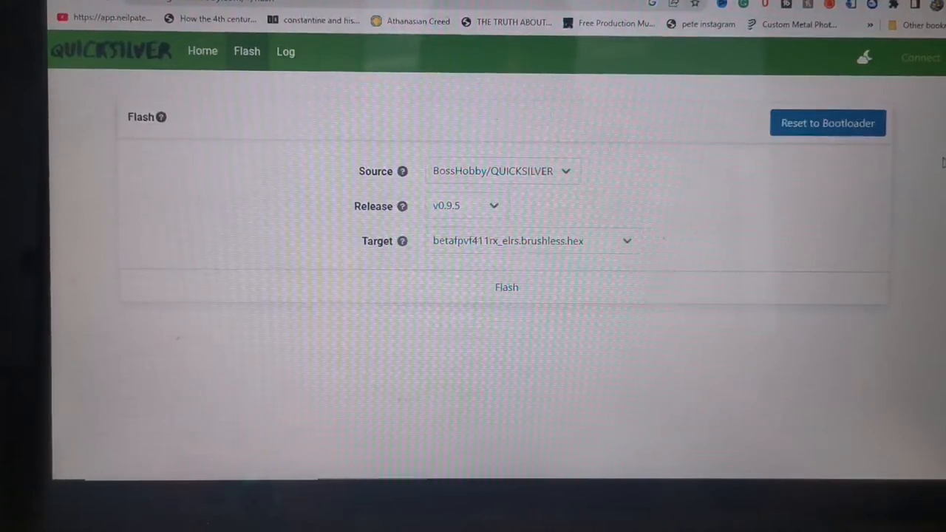
mouse_move(827, 124)
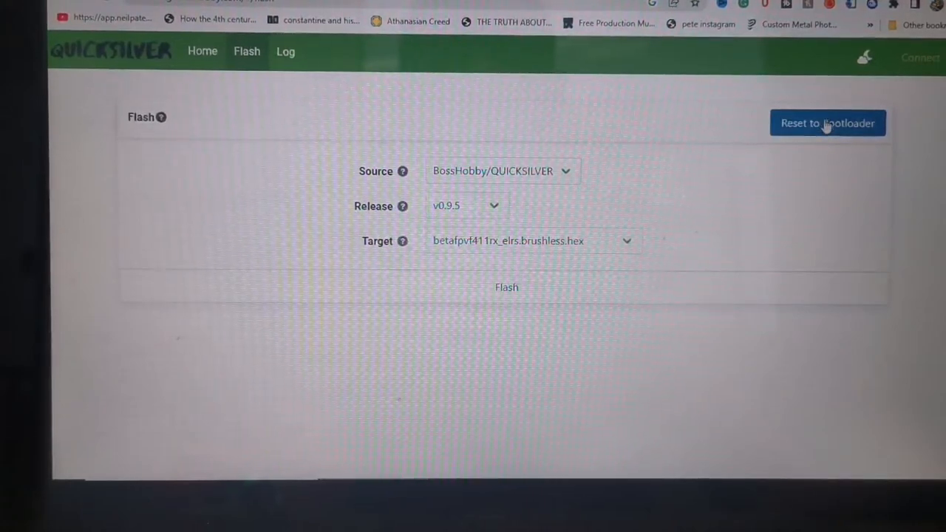
click(827, 123)
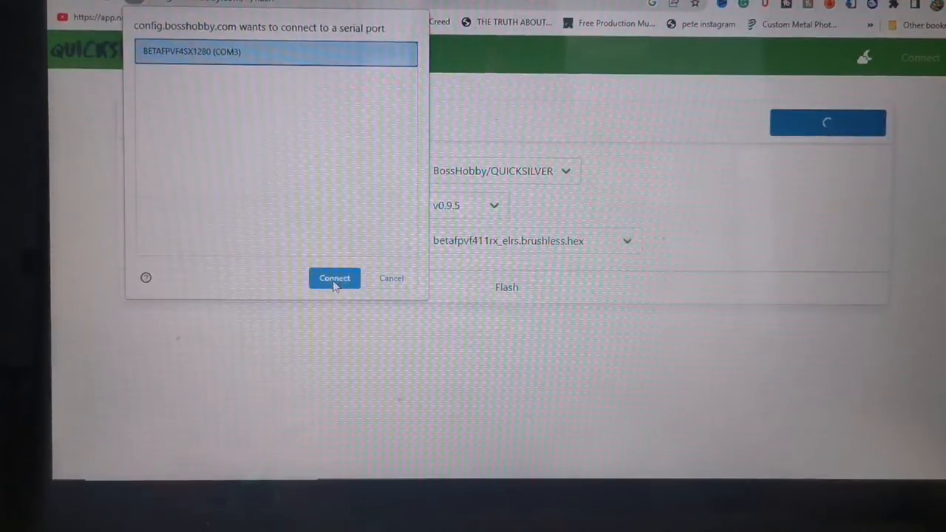
click(333, 278)
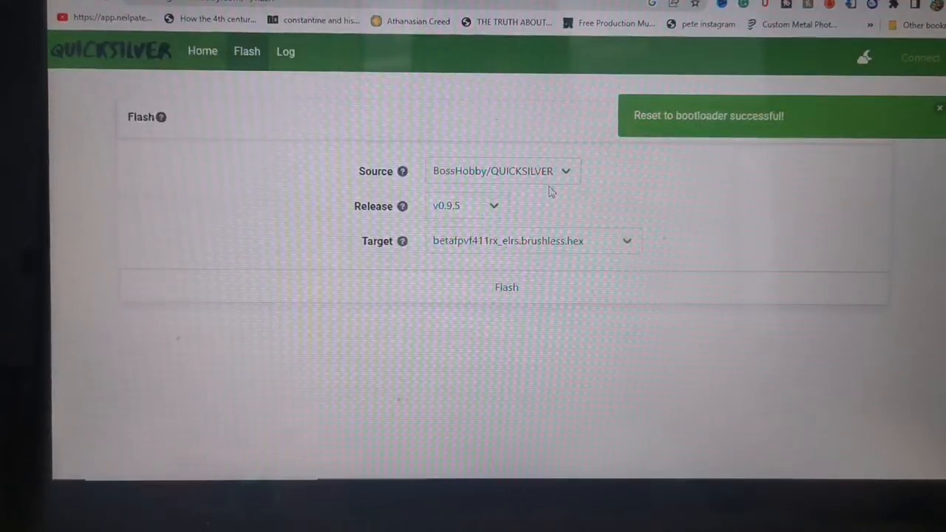
- Flash the firmware again; the flash still fails
click(940, 108)
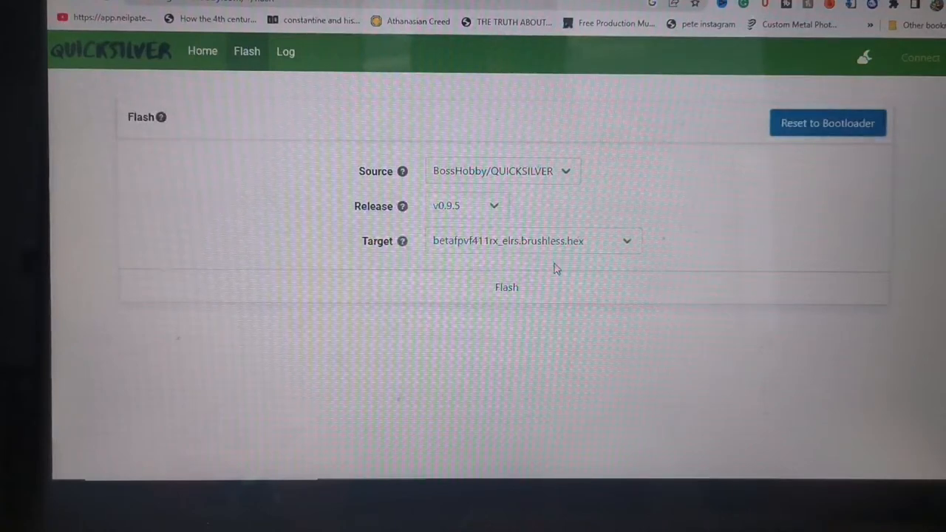
click(506, 287)
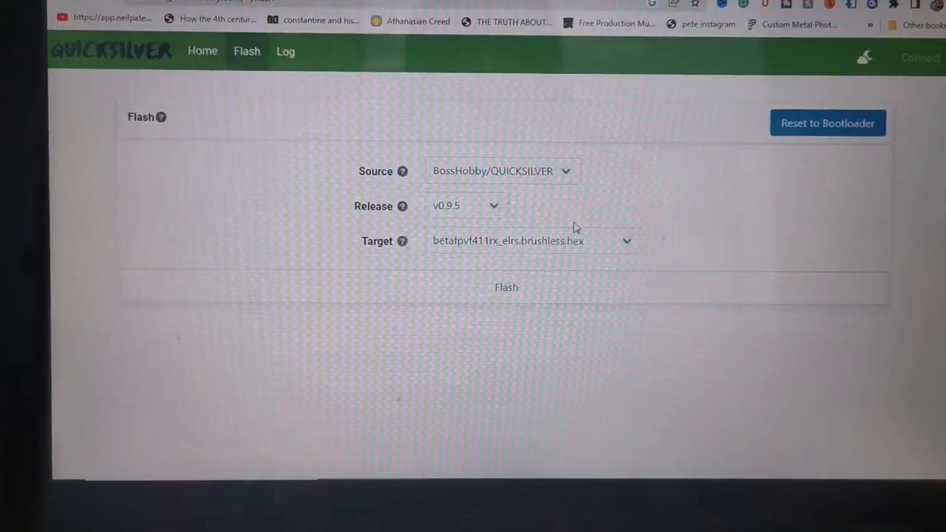
click(505, 287)
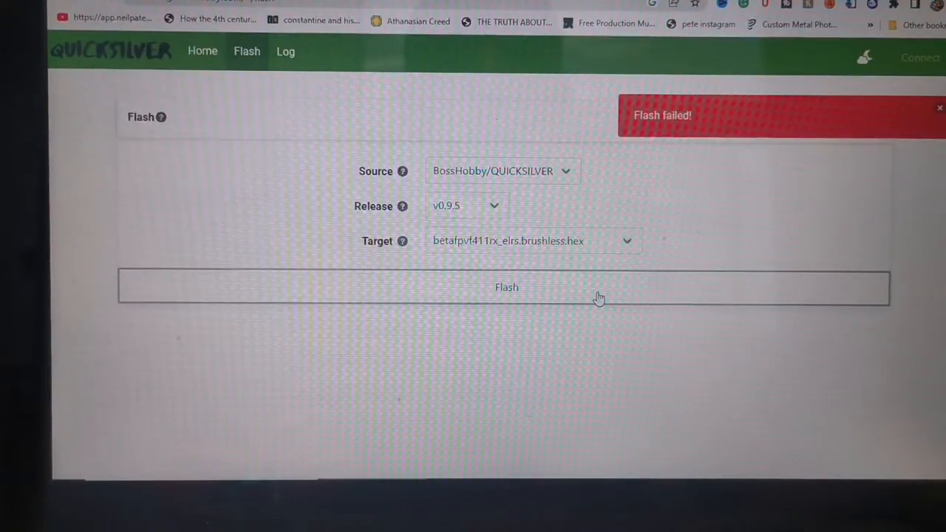
- Attempt another Reset to Bootloader; no compatible devices are found and the target selection is cleared
click(939, 108)
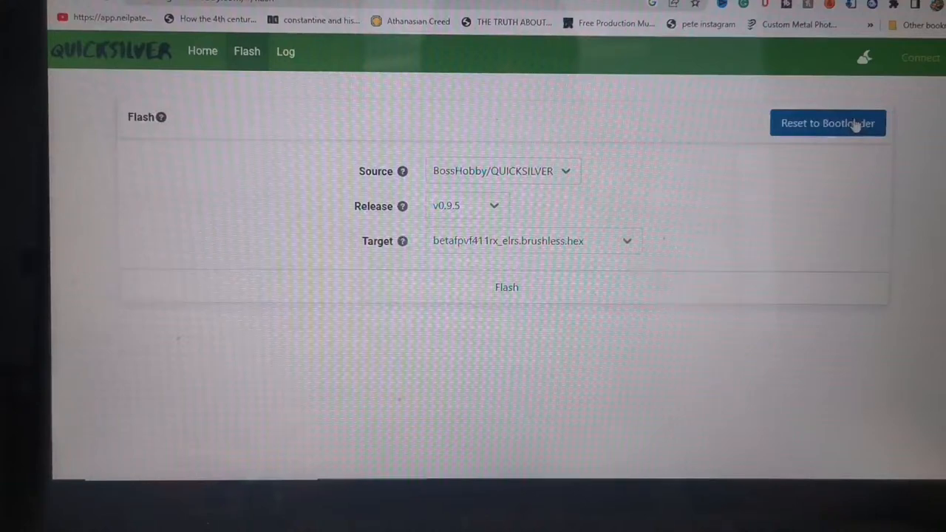
click(828, 122)
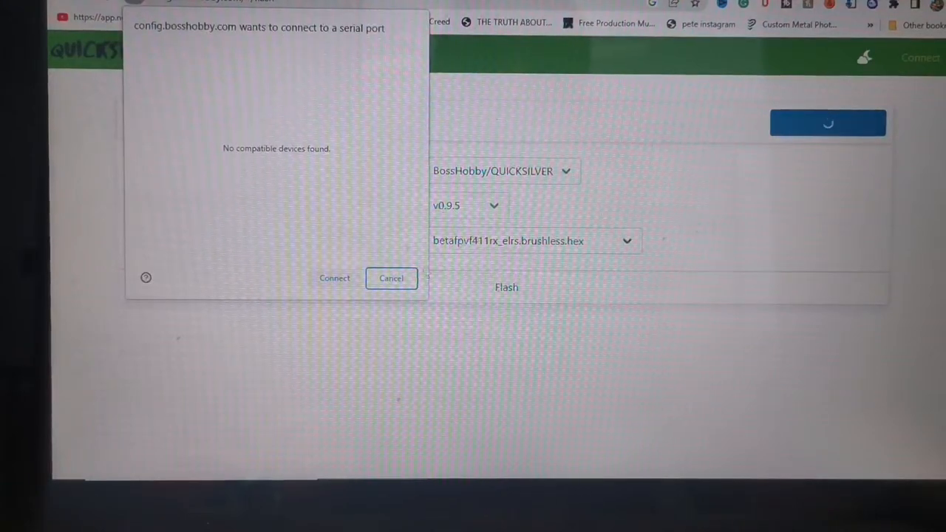
click(390, 277)
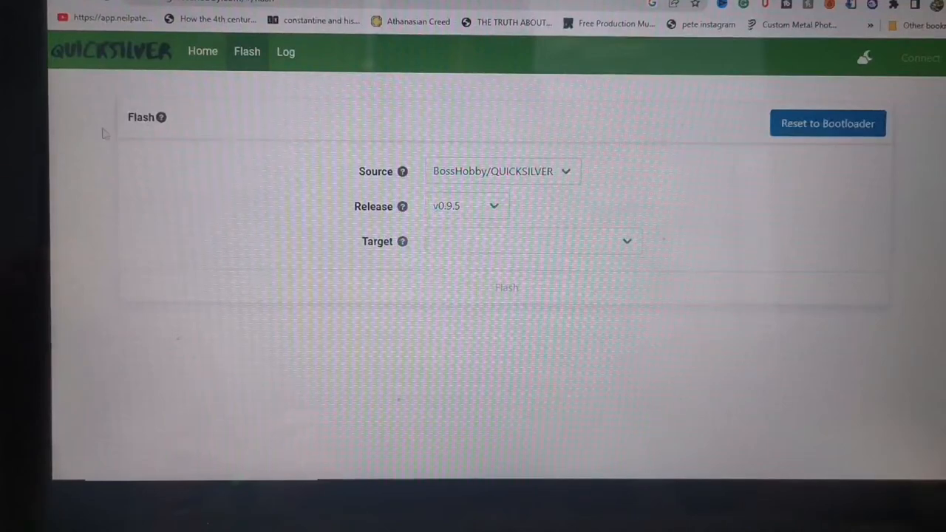
mouse_move(160, 118)
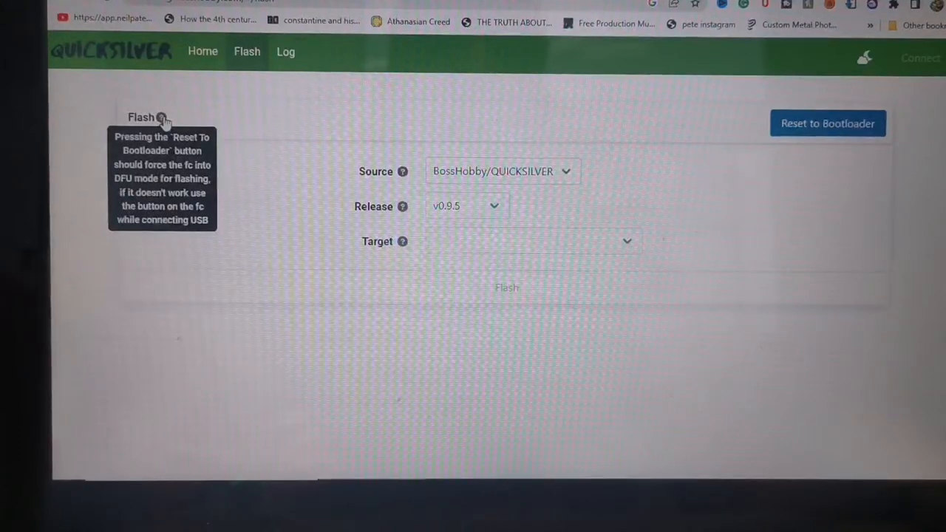
mouse_move(544, 145)
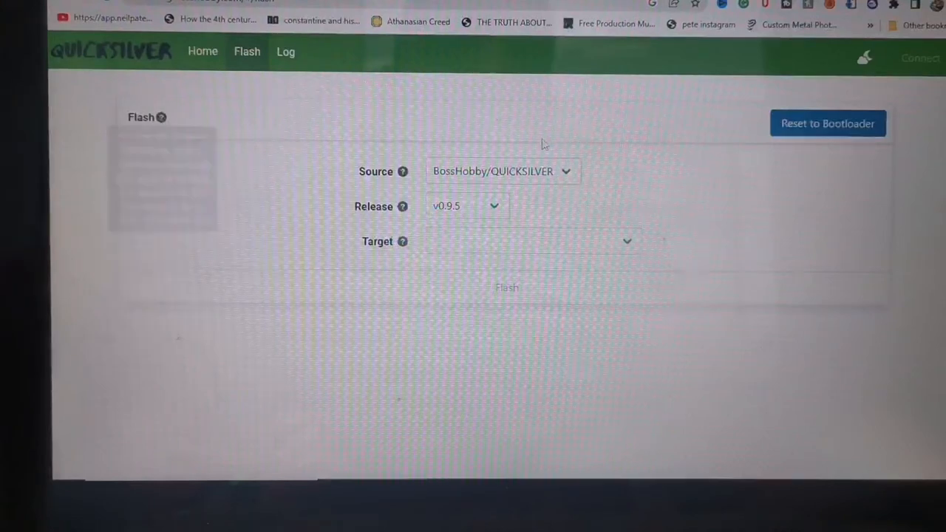
- Reset to Bootloader by connecting to the paired COM3 device
click(828, 124)
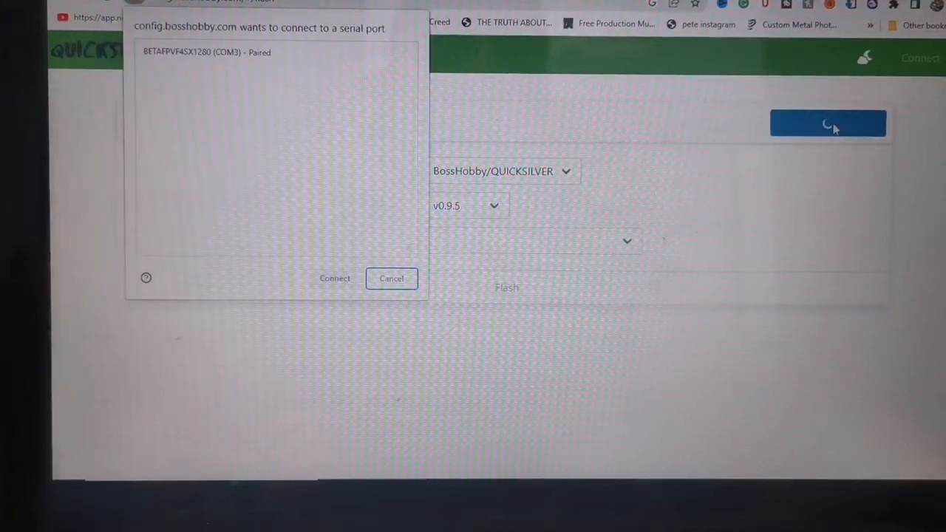
click(275, 53)
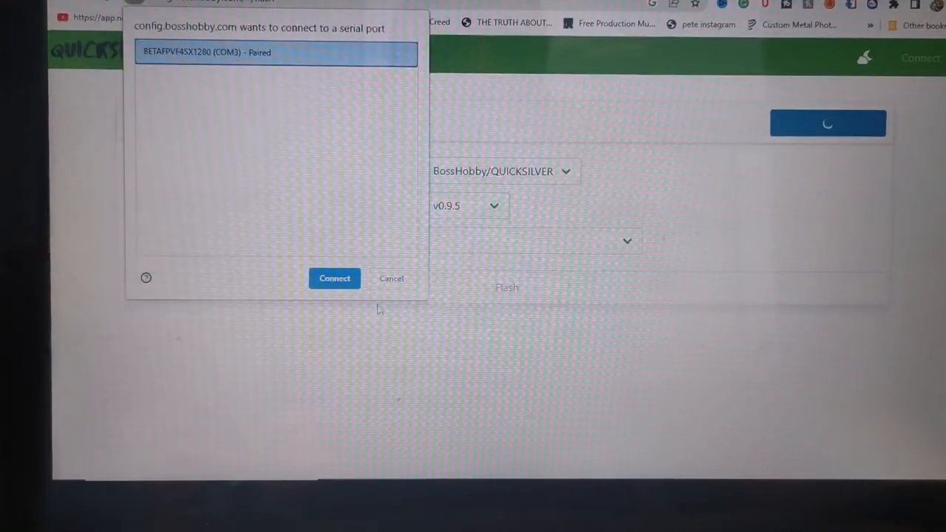
click(334, 278)
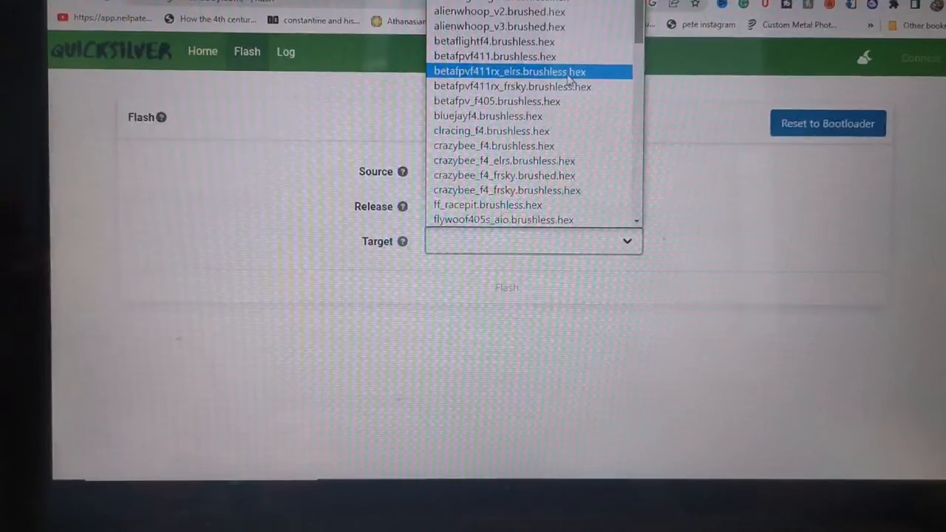
- Reselect betafpvf411rx_elrs.brushless.hex and start flashing via the paired STM32 BOOTLOADER device
click(508, 71)
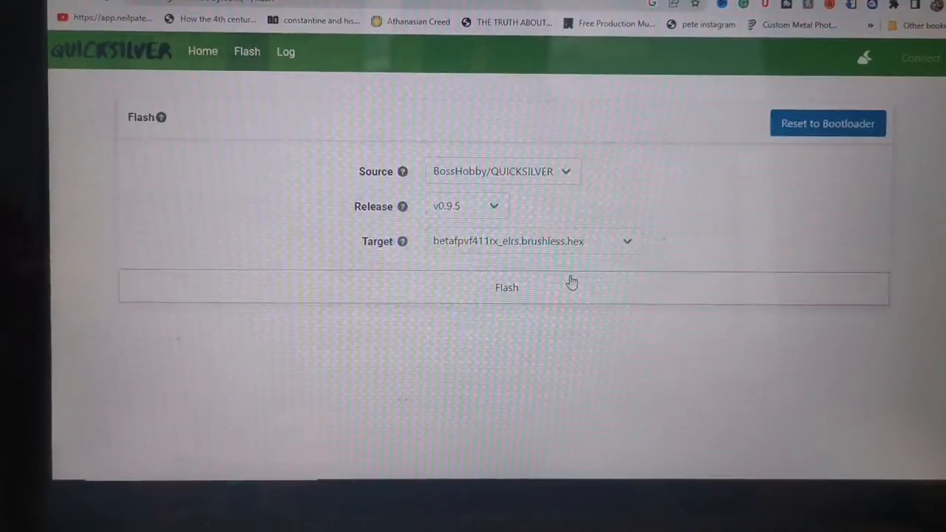
click(505, 287)
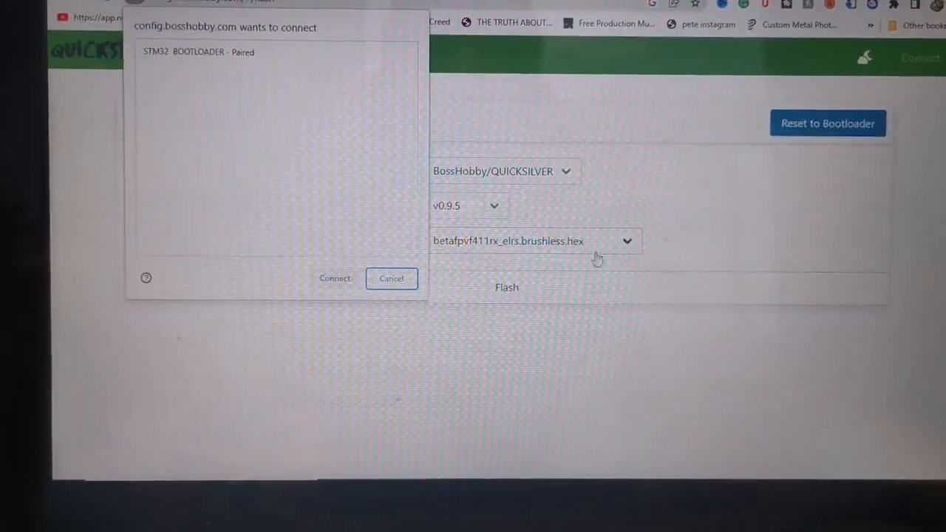
mouse_move(140, 61)
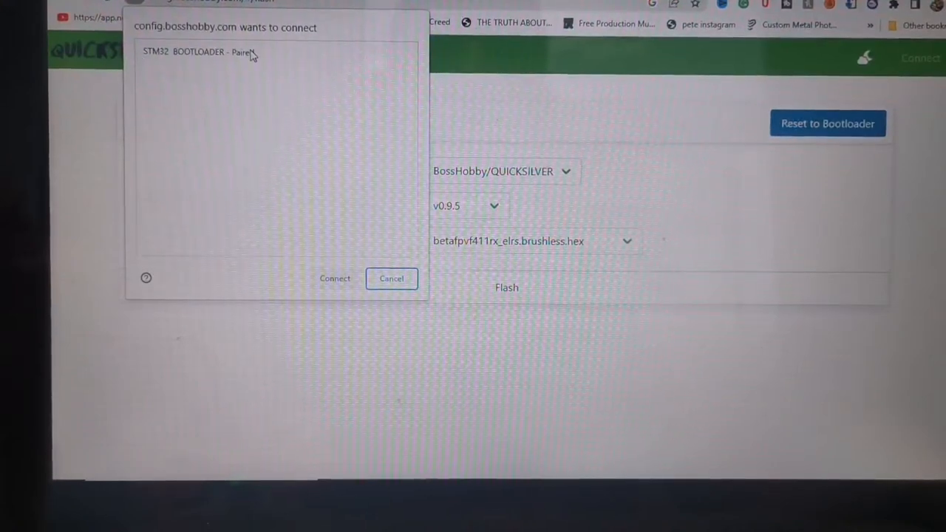
click(252, 53)
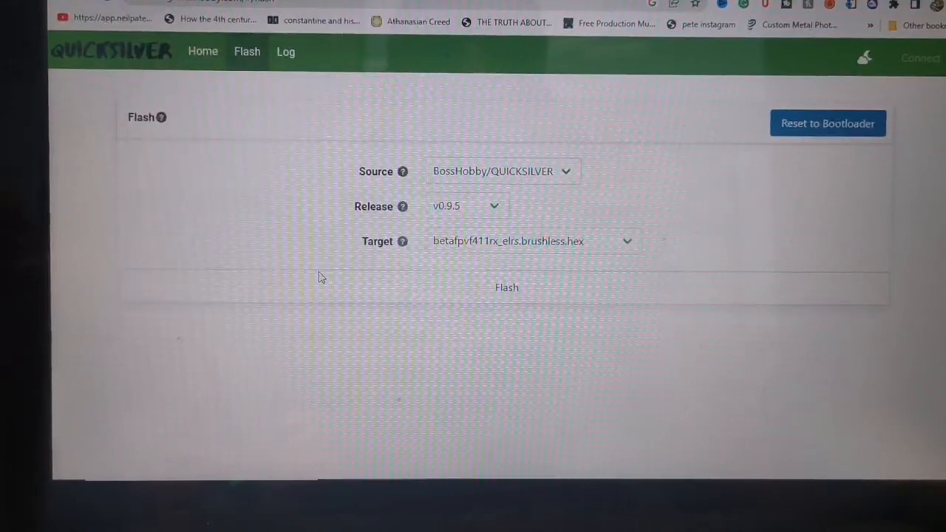
click(505, 287)
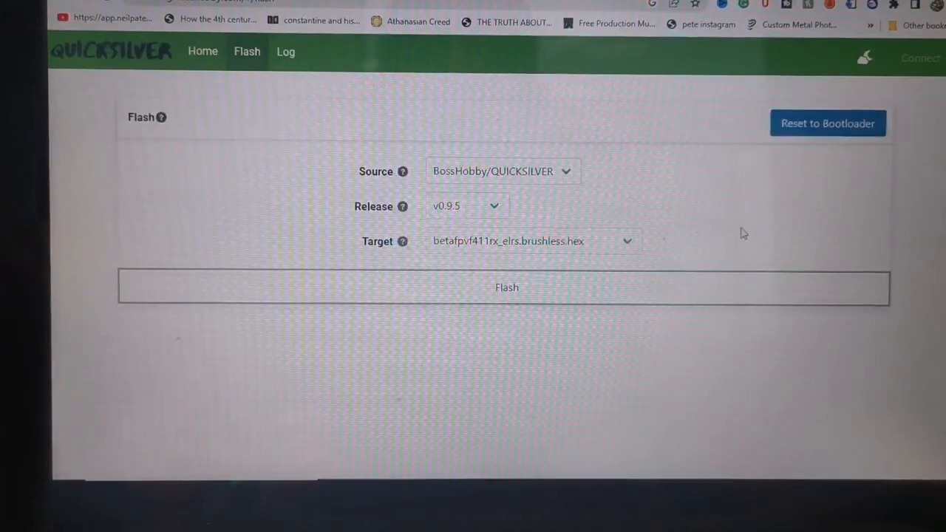
click(827, 124)
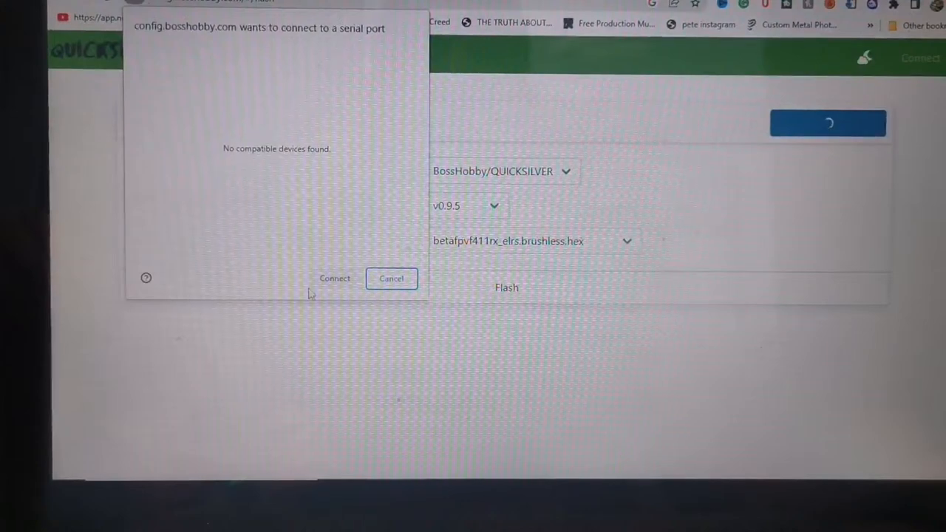
click(390, 278)
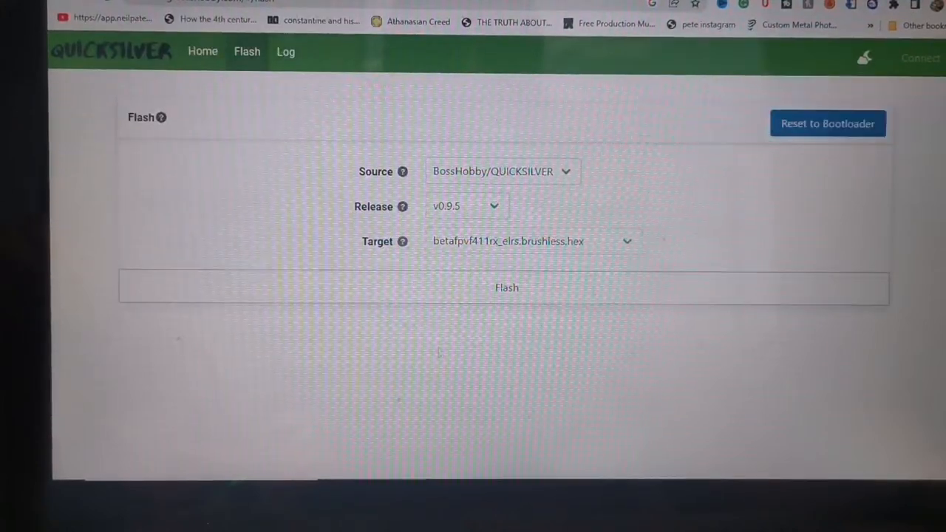
mouse_move(580, 359)
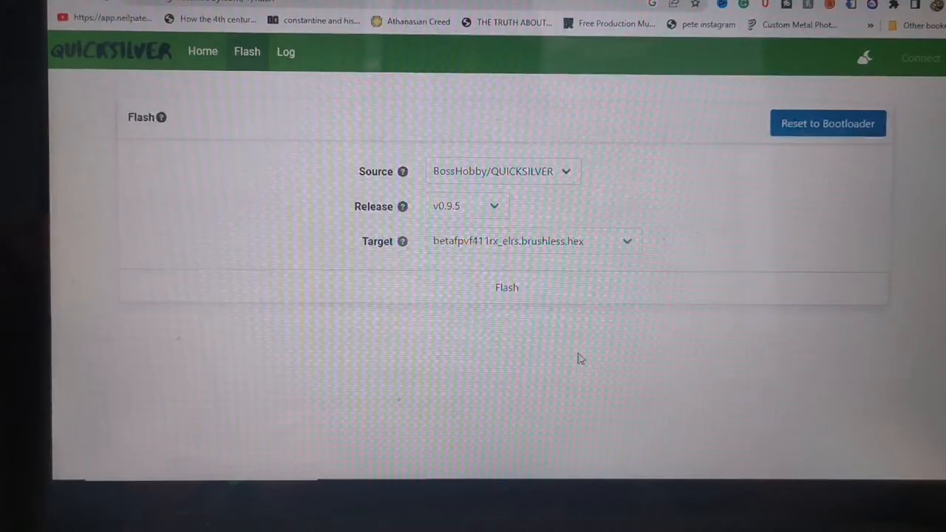